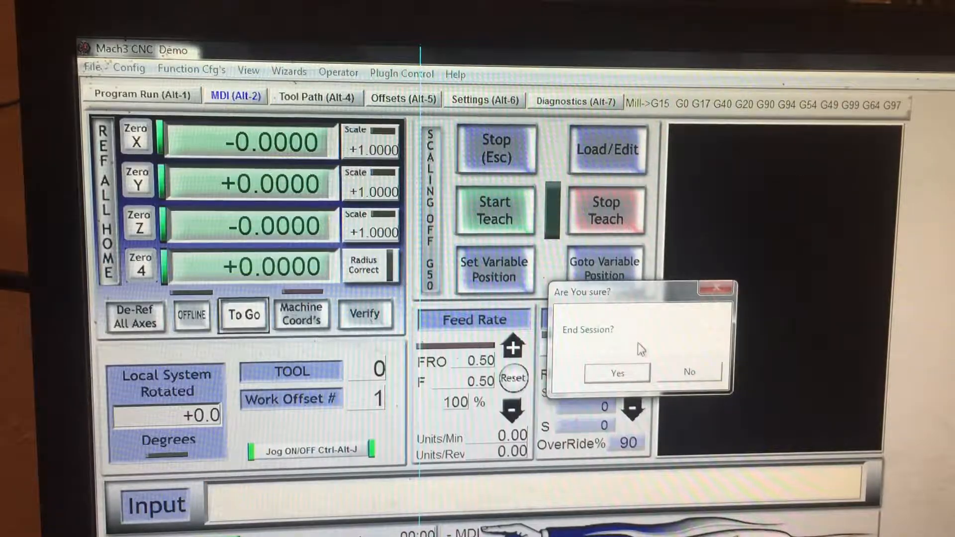
End the current session and restart Mach3 from its loader with the chosen profile
click(617, 374)
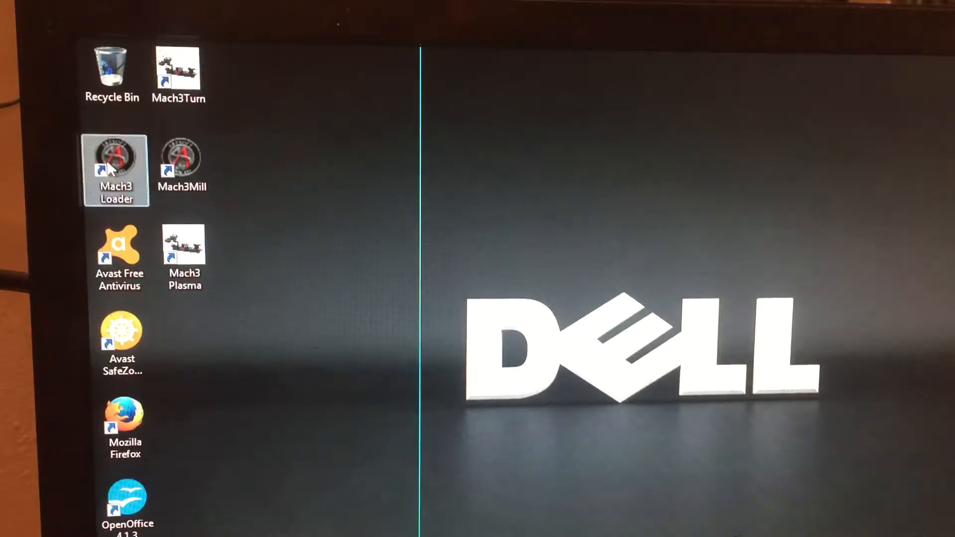
double_click(116, 158)
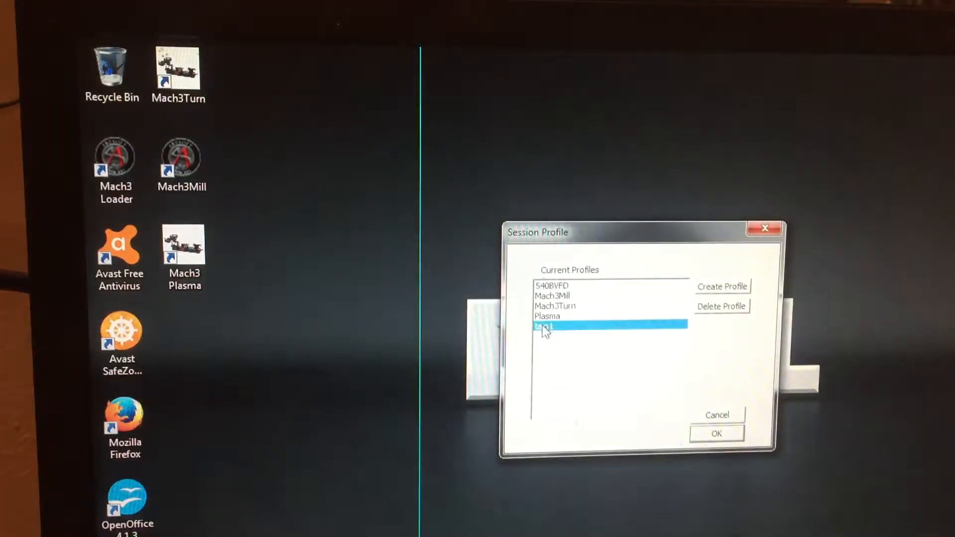
click(717, 434)
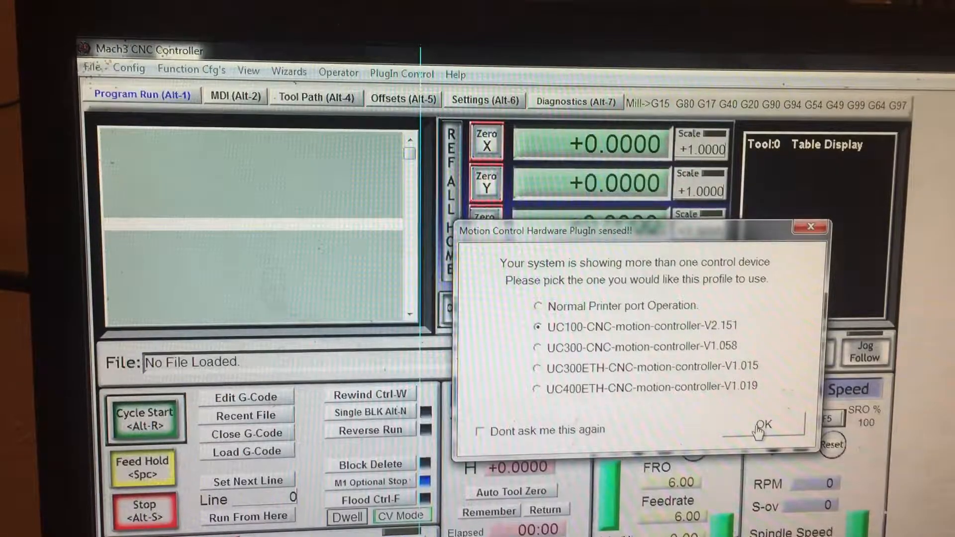
Confirm the UC100 motion controller and go to the Settings (Alt-6) page
click(761, 425)
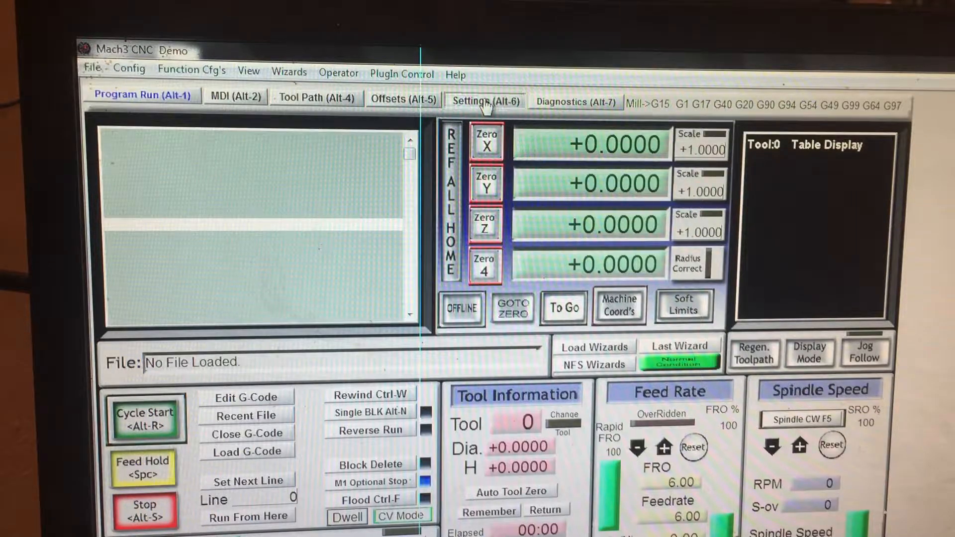
click(485, 101)
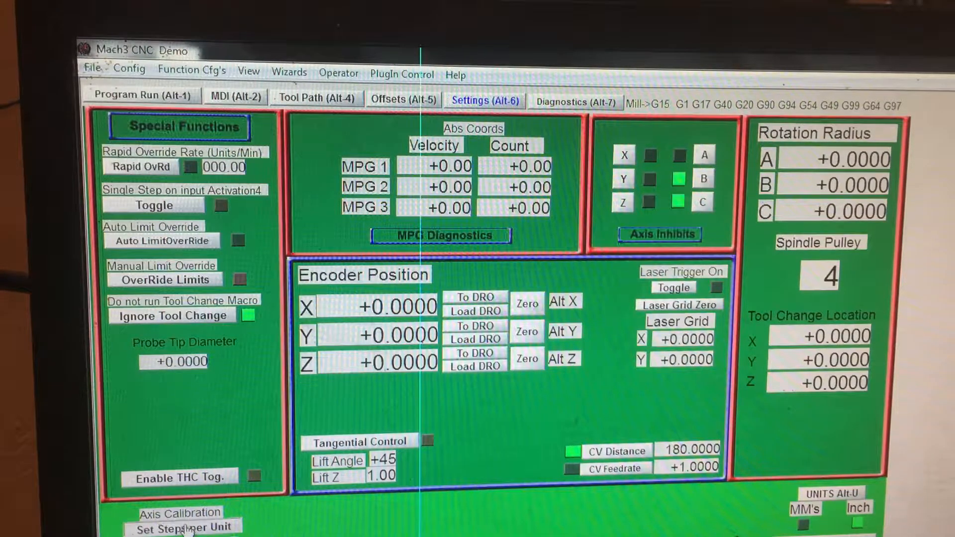
Start Set Steps per Unit calibration and choose the Z axis
click(186, 528)
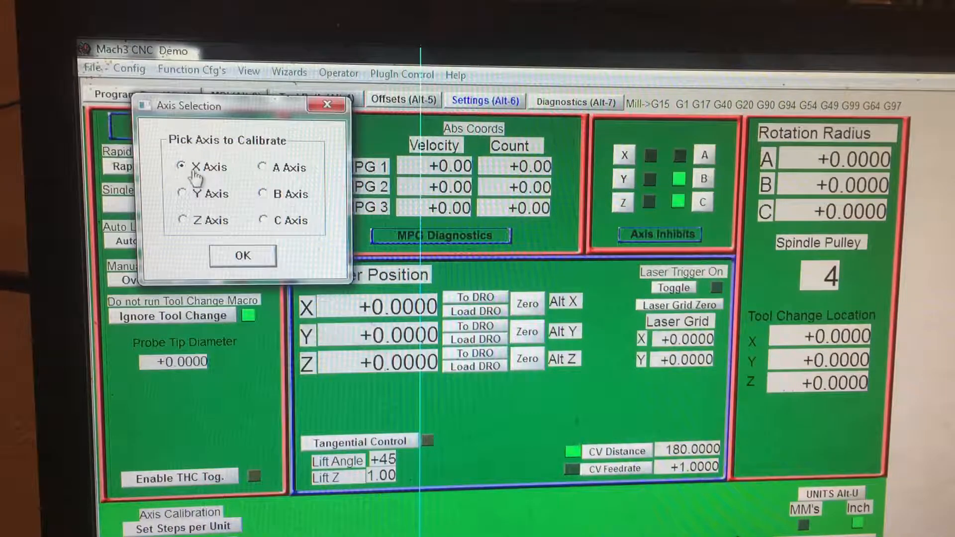
mouse_move(192, 226)
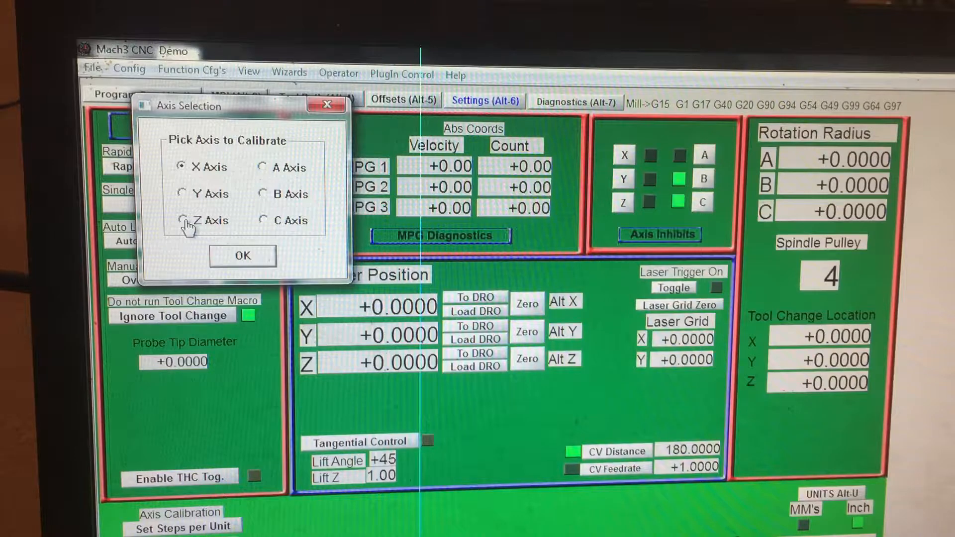
click(183, 221)
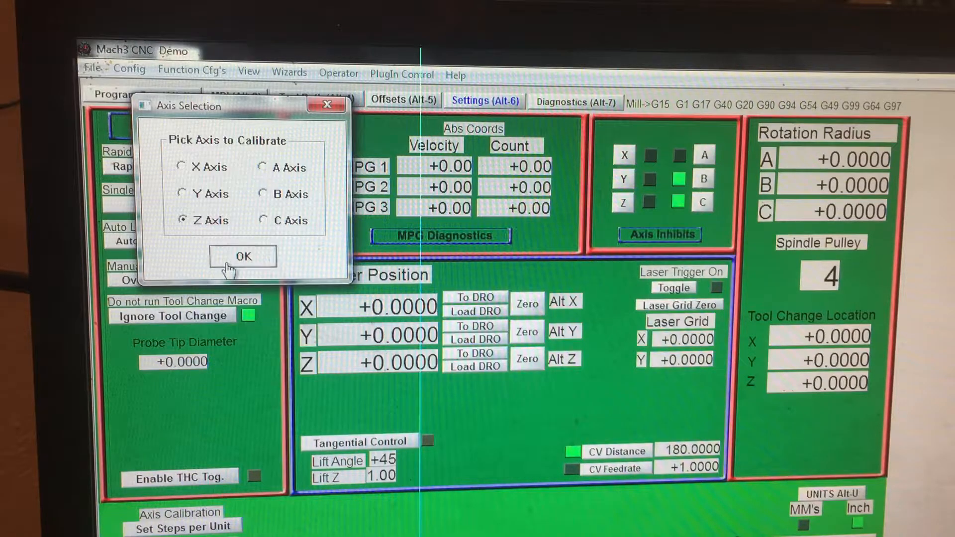
click(242, 256)
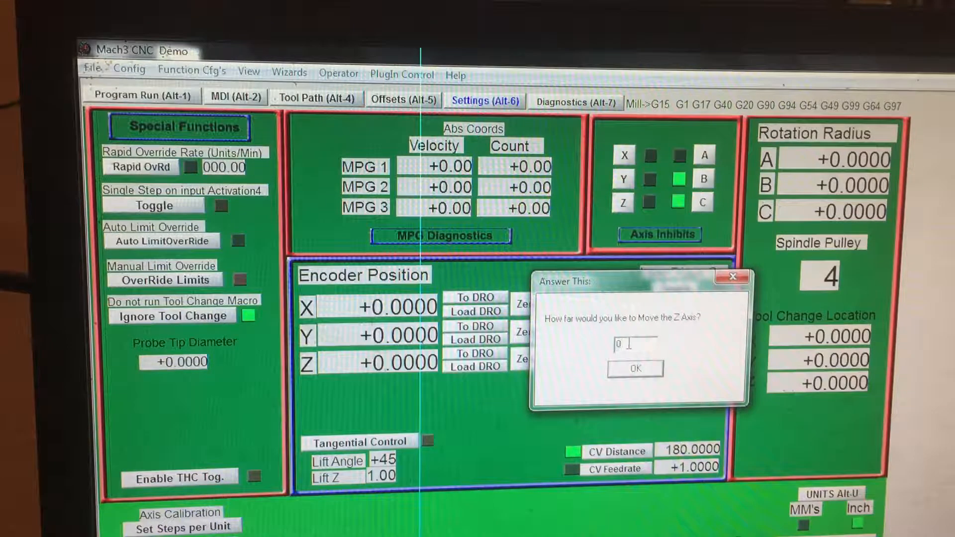
Replace the default move distance with .1 and submit the Z move
key(backspace)
text(.1)
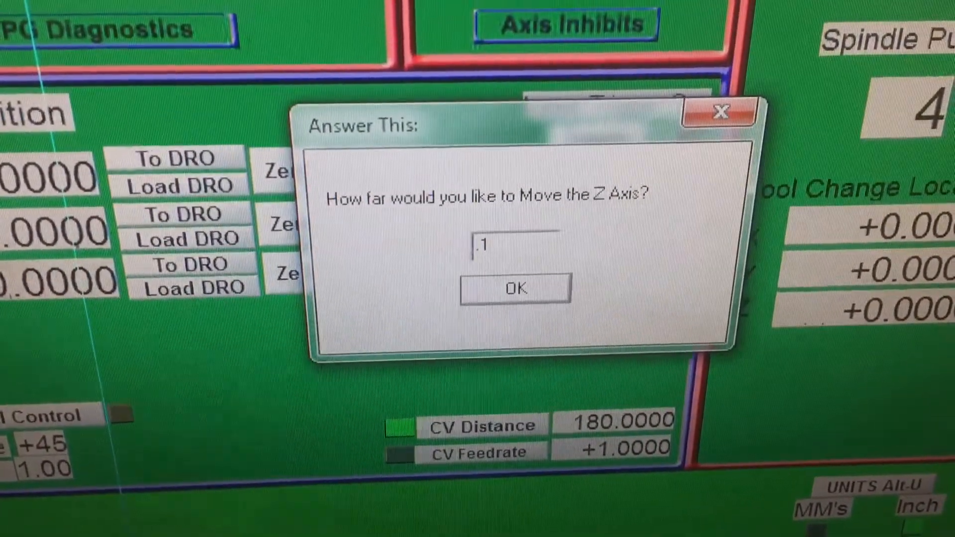
click(515, 288)
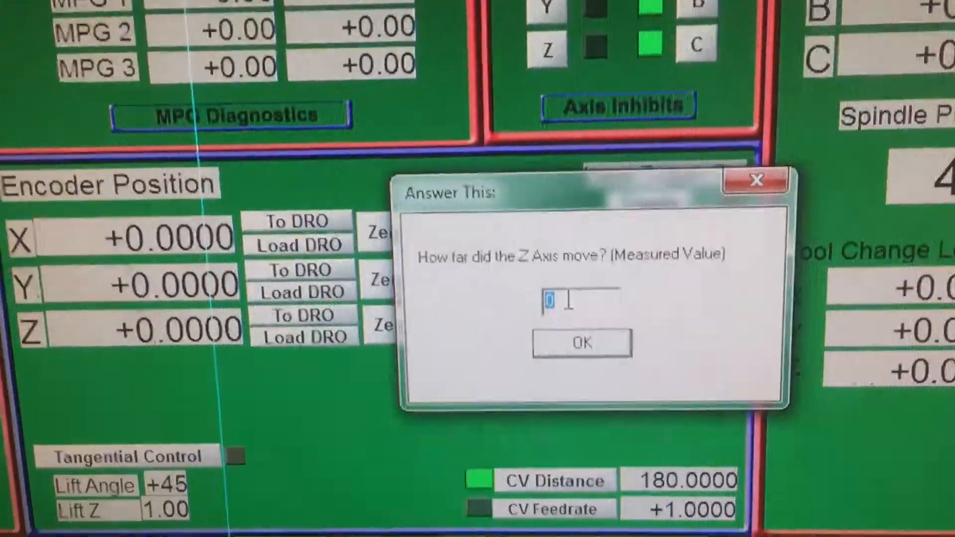
Enter measured distance 1, accept 12826.67949 steps per unit for Z and confirm it is set
text(1)
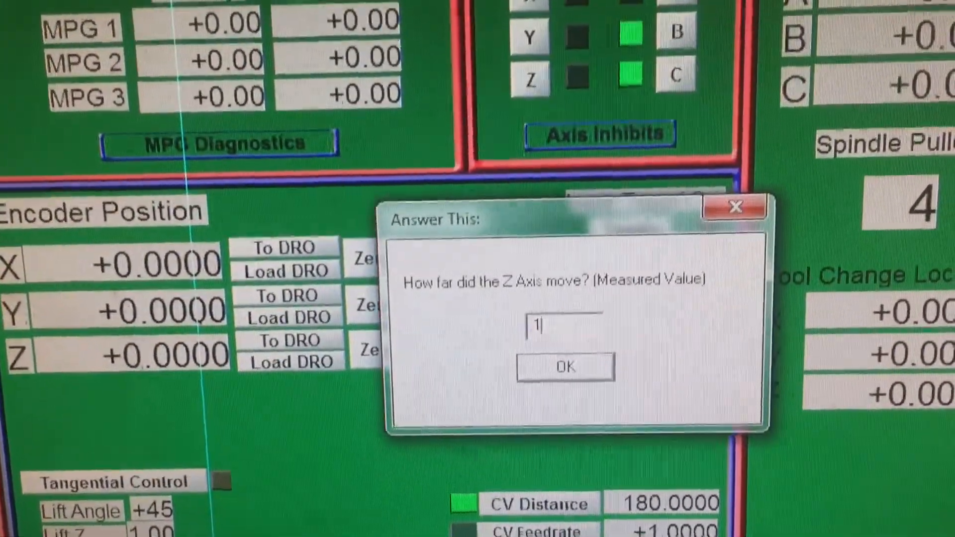
click(564, 366)
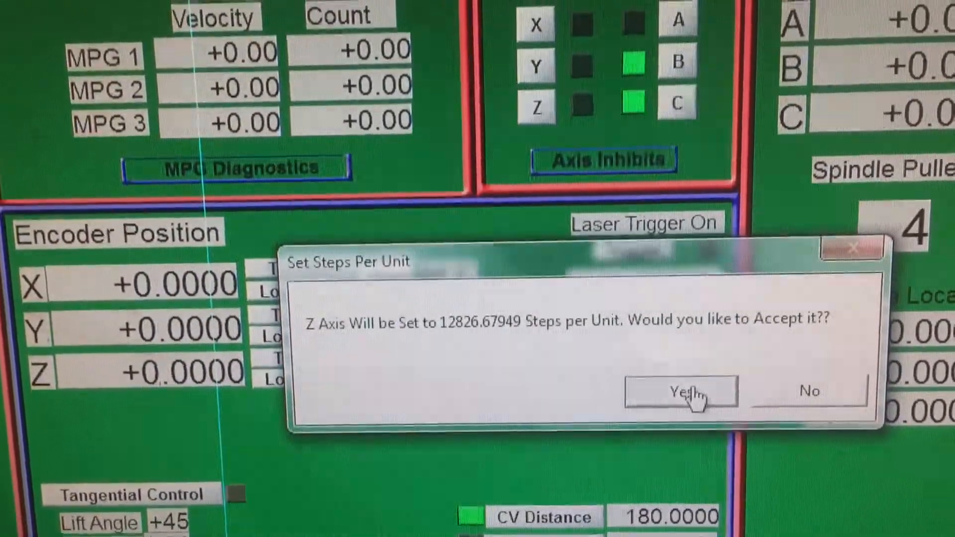
click(679, 393)
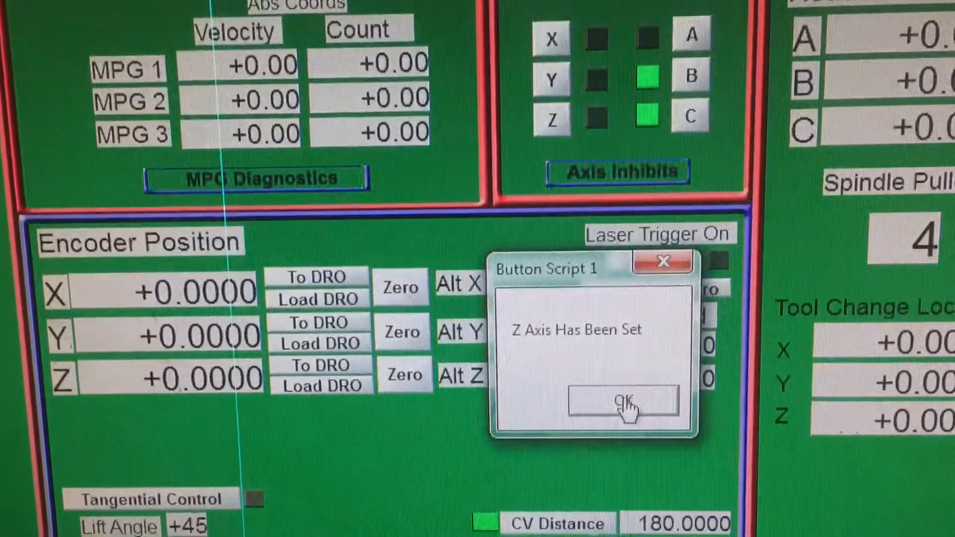
click(621, 402)
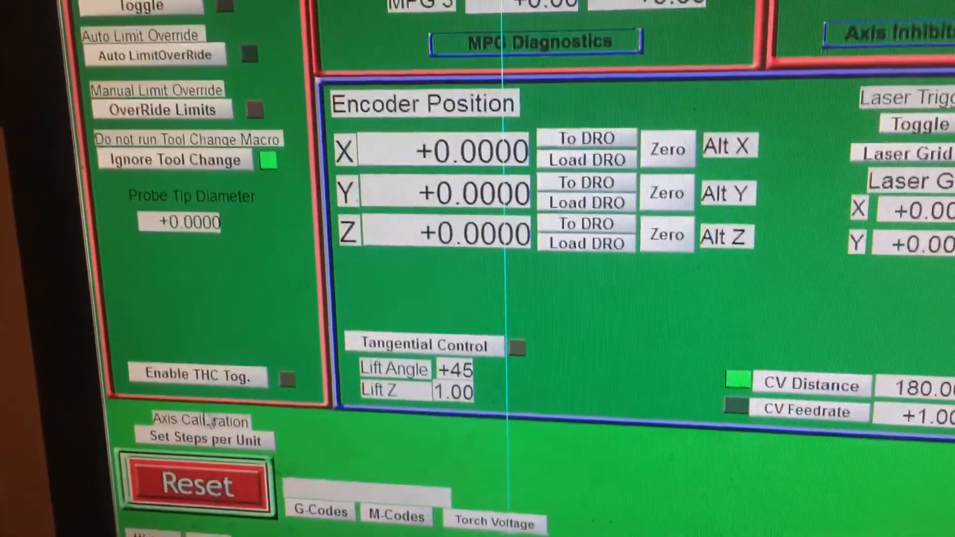
Start another Set Steps per Unit calibration to choose the next axis
click(201, 430)
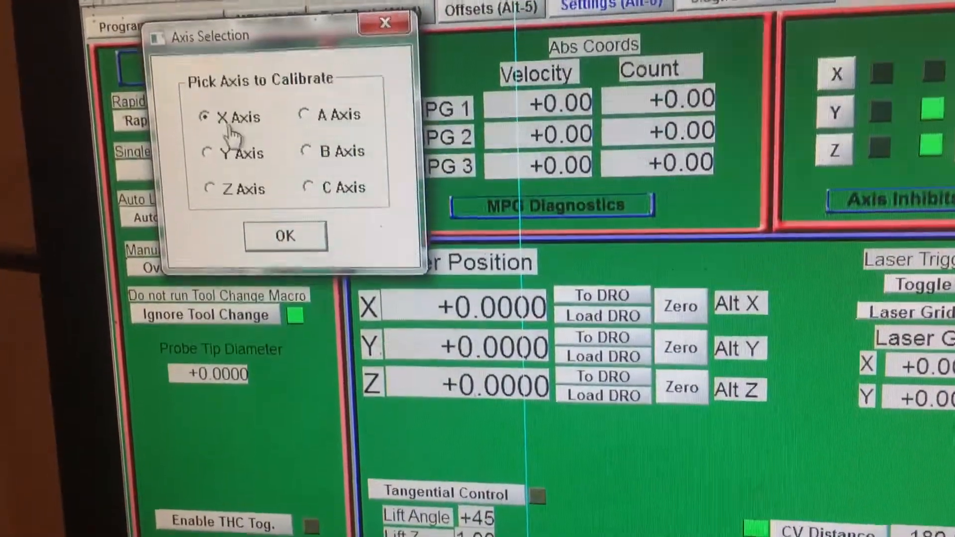